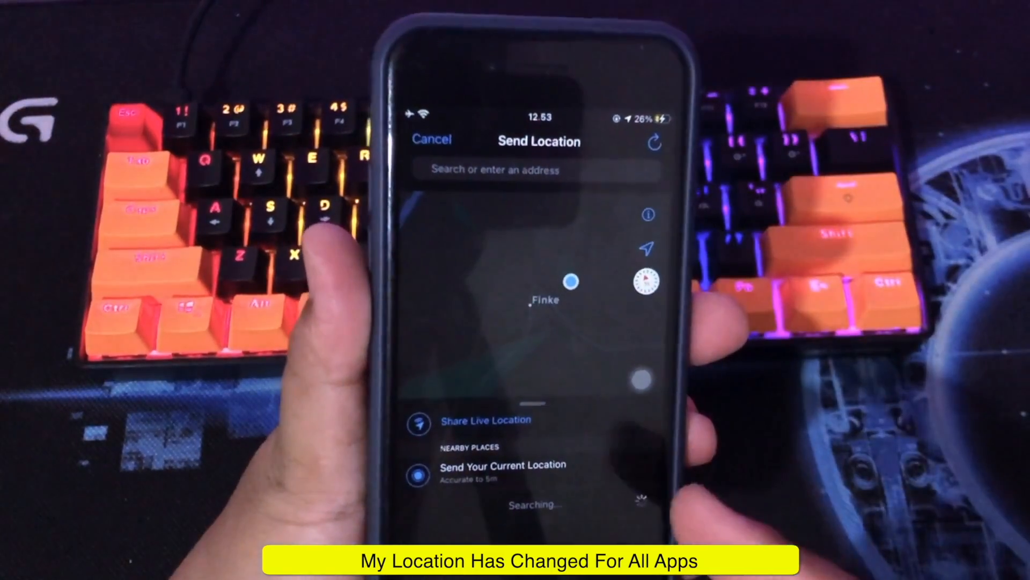
Step: Start Share Live Location from the map showing the spoofed Finke location
click(484, 420)
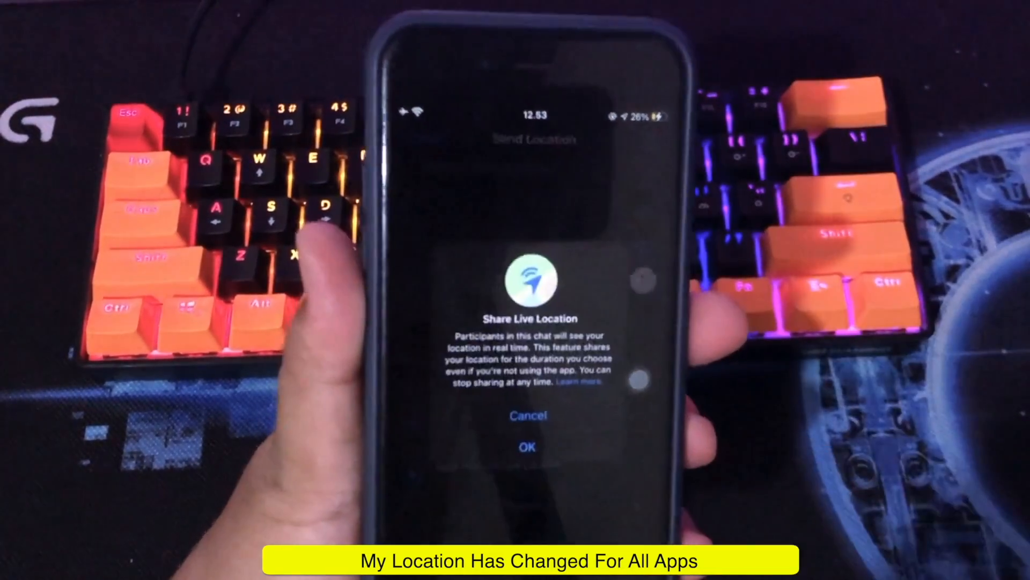